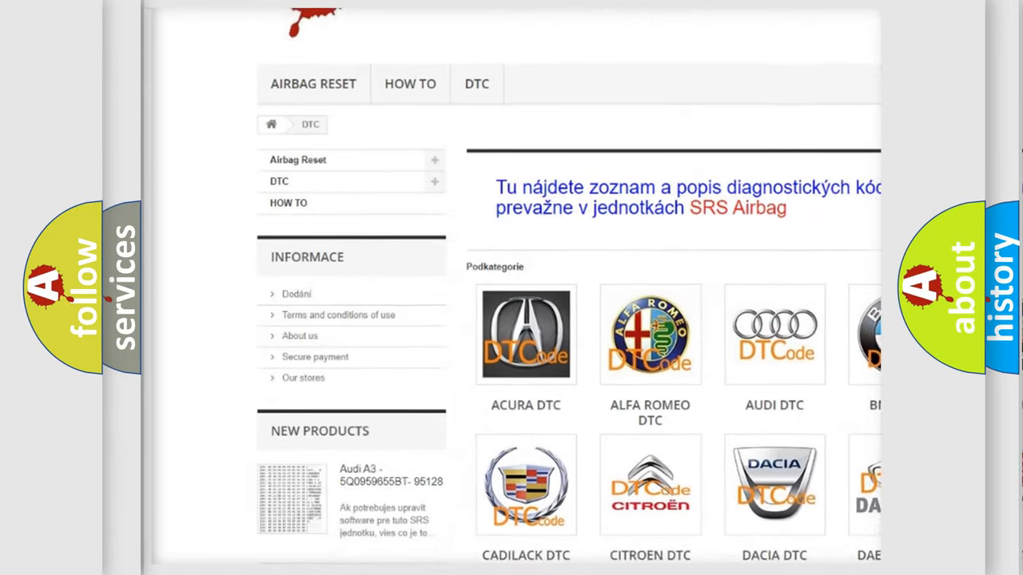
scroll("down", 3)
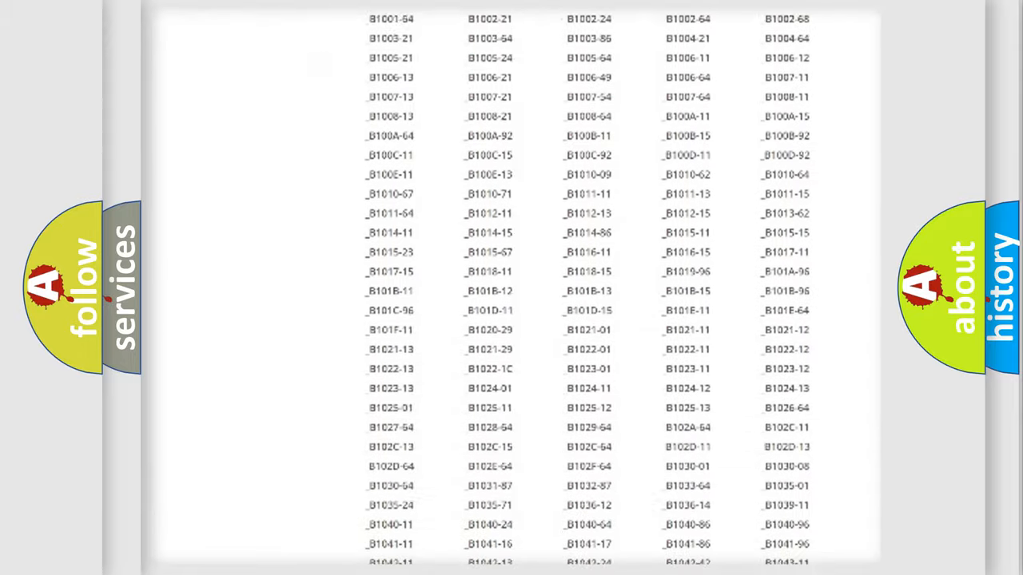
scroll("down", 3)
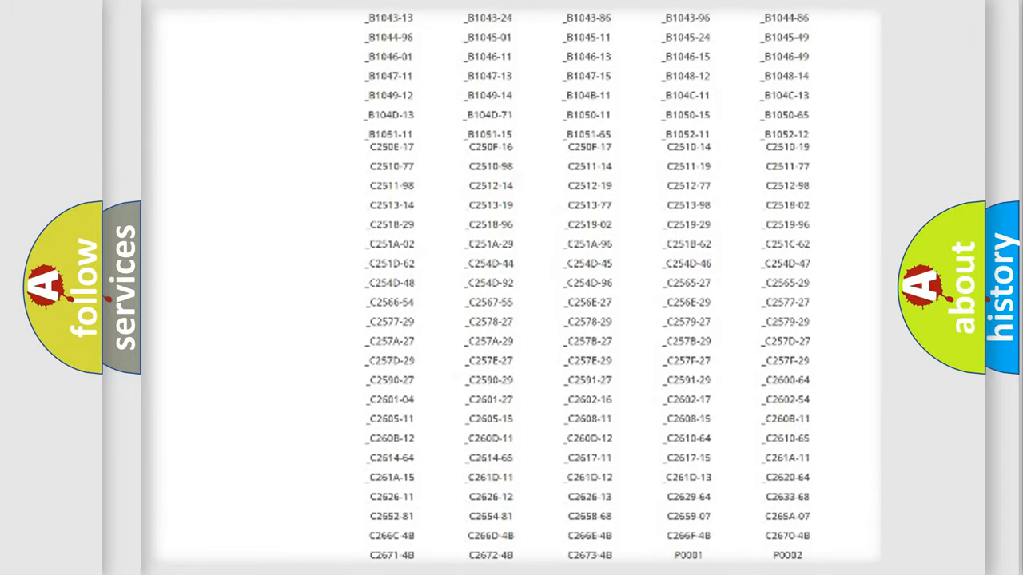